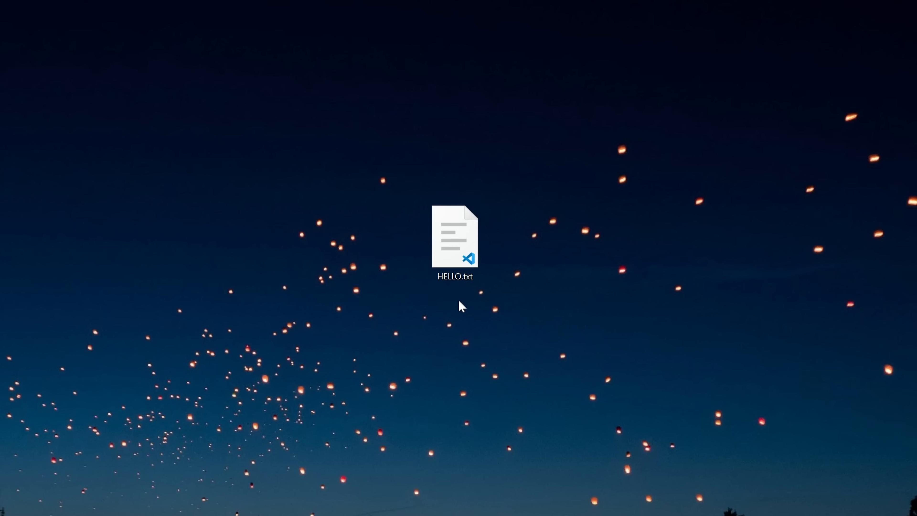
pyautogui.moveTo(514, 247)
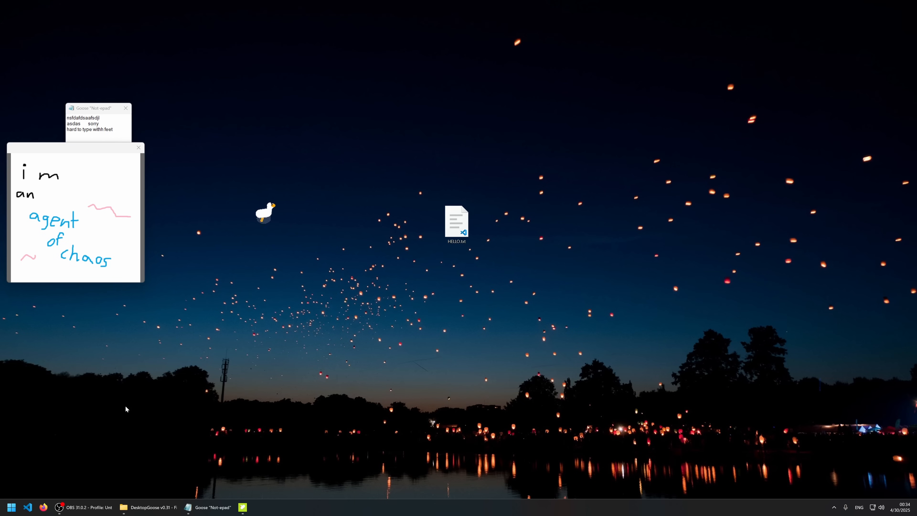
# Step: Launch Desktop Goose from the taskbar so it roams and scribbles notes on the desktop
pyautogui.click(11, 506)
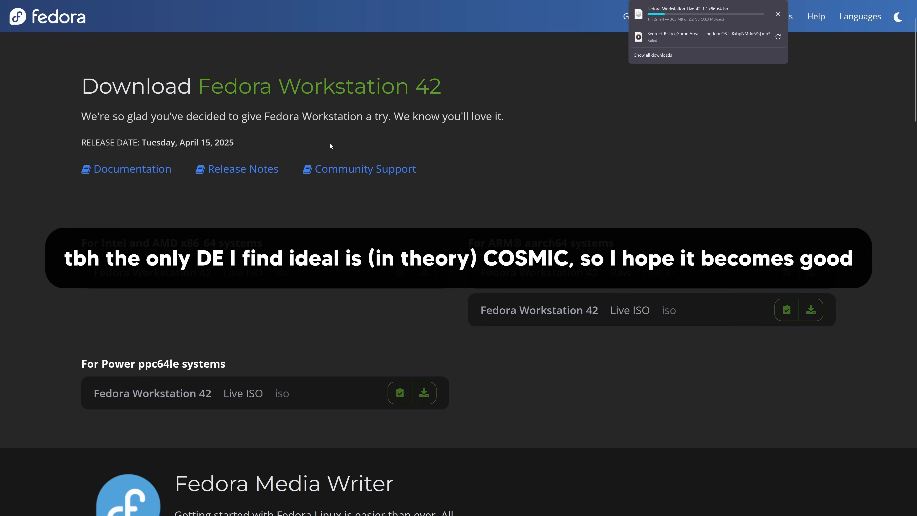
pyautogui.moveTo(601, 93)
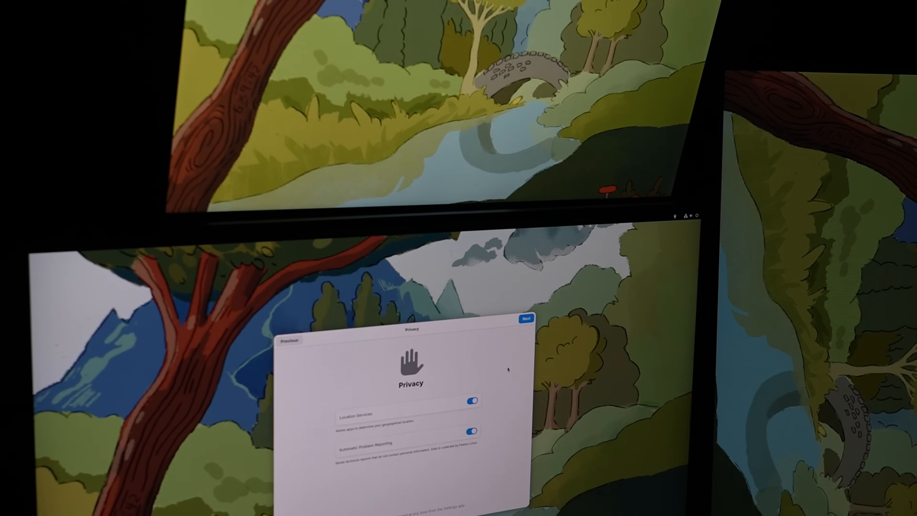
# Step: Advance through GNOME Initial Setup past the Location and Problem Reporting privacy page
pyautogui.click(524, 318)
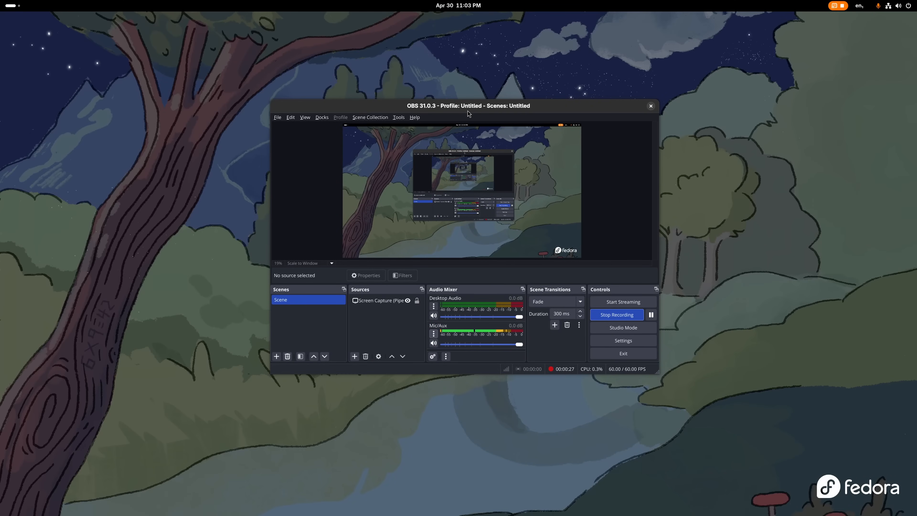
# Step: Stop the OBS Studio screen recording and close OBS, leaving the Fedora desktop
pyautogui.moveTo(467, 106); pyautogui.dragTo(464, 129)
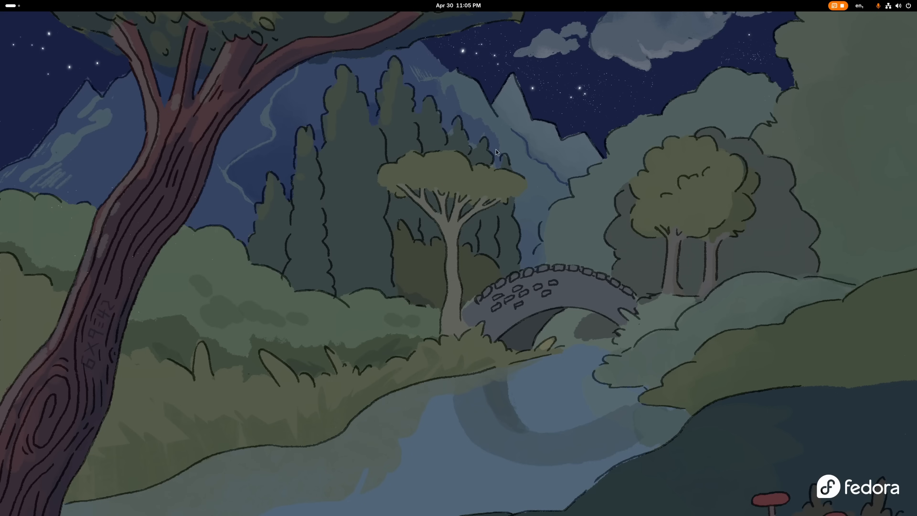
pyautogui.click(8, 6)
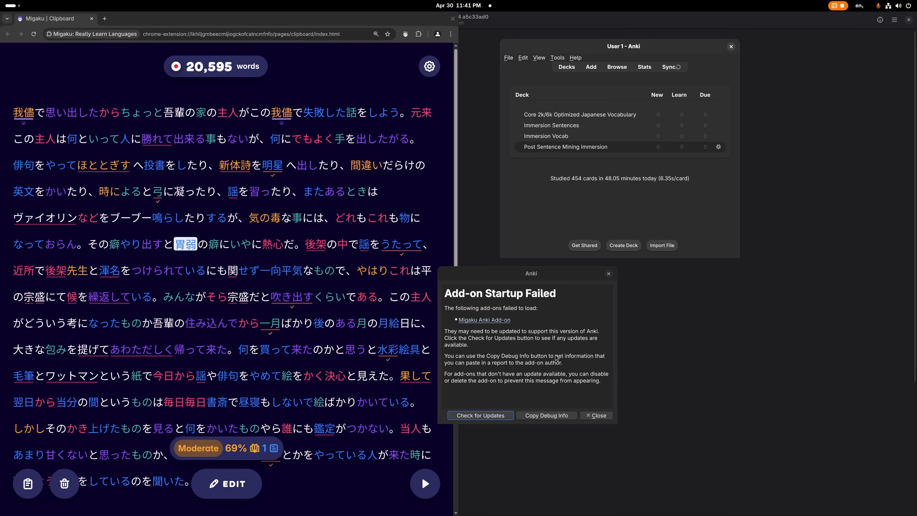
# Step: Acknowledge the Migaku Add-on Startup Failed dialog in Anki
pyautogui.click(594, 415)
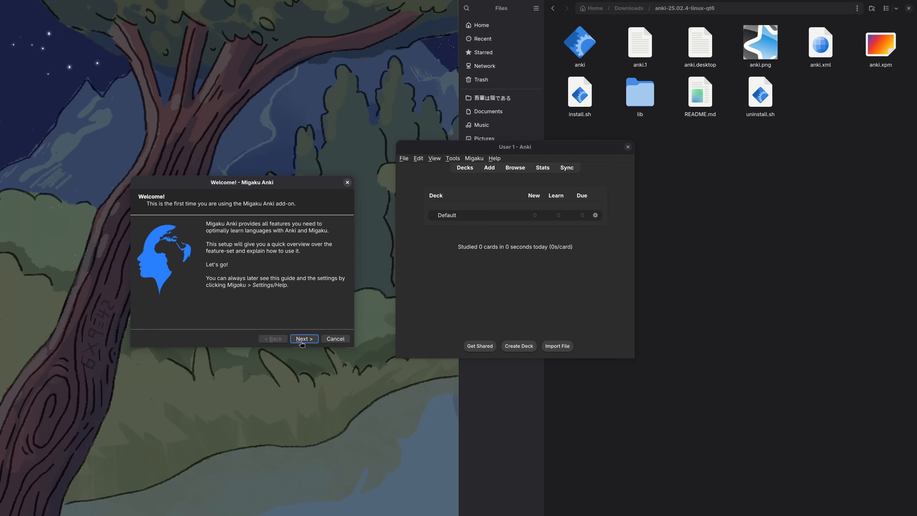
# Step: Advance the Migaku welcome wizard to Global Hotkeys and start rebinding the card-collection search hotkey
pyautogui.click(304, 338)
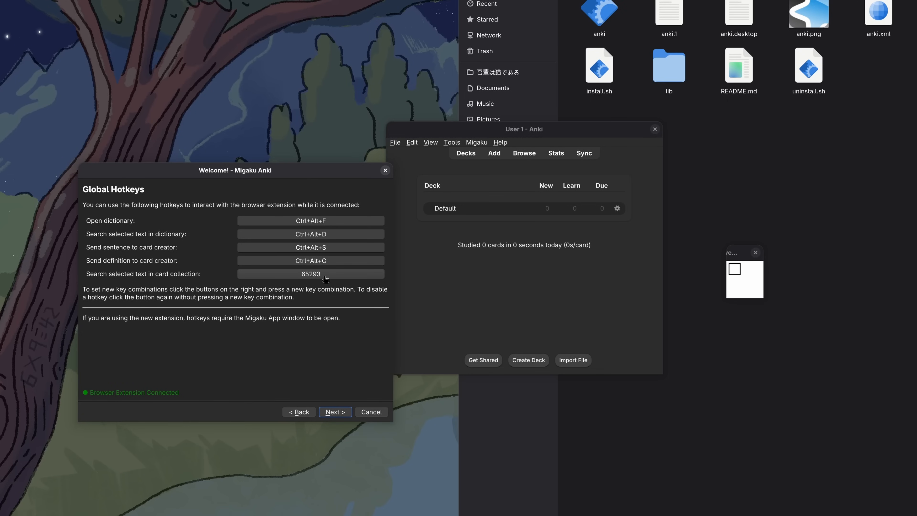
pyautogui.click(310, 273)
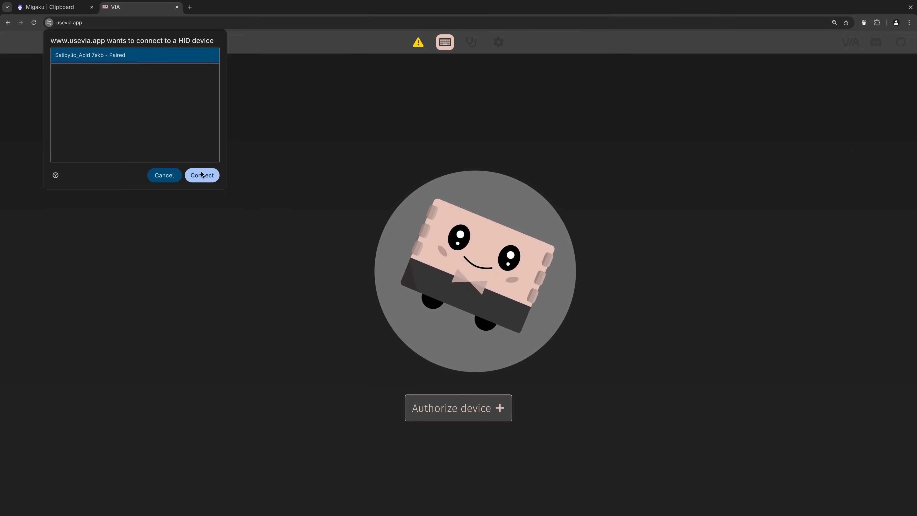
# Step: Authorize and connect the paired Salicylic_Acid 7skb keyboard in VIA
pyautogui.click(201, 174)
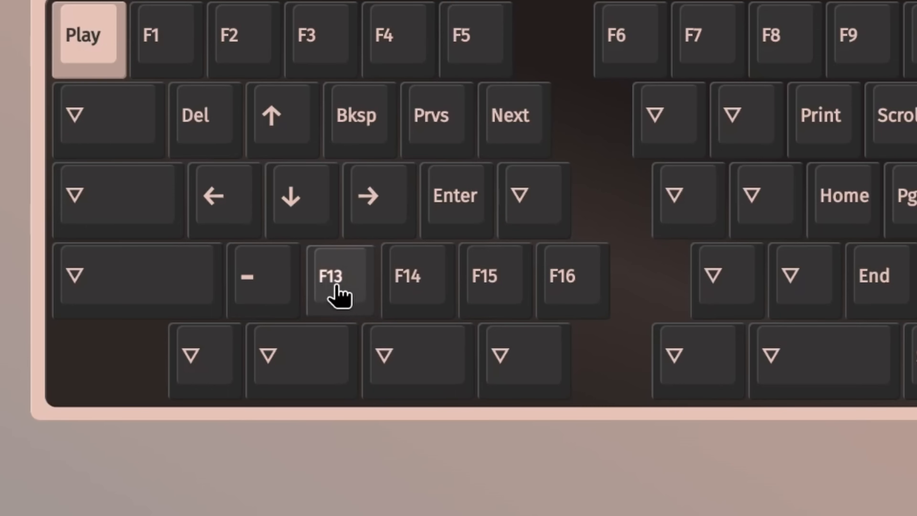
pyautogui.moveTo(579, 310)
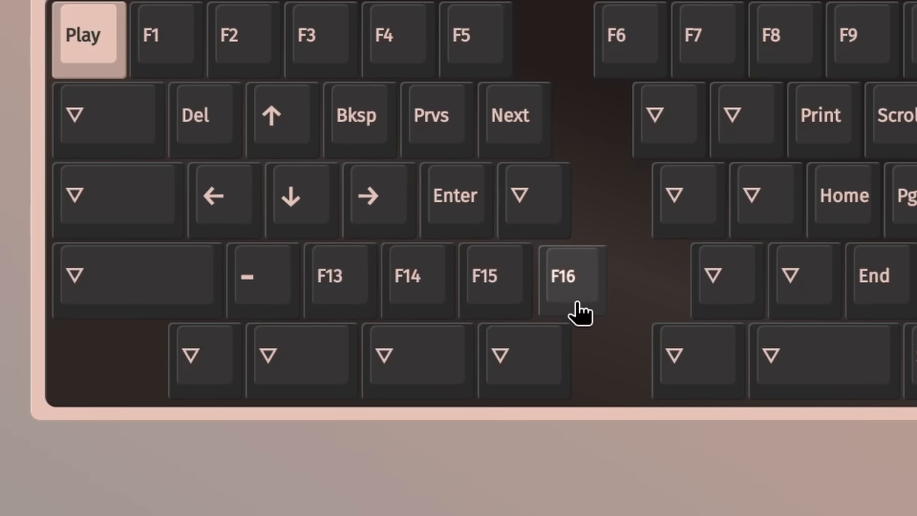
pyautogui.moveTo(564, 293)
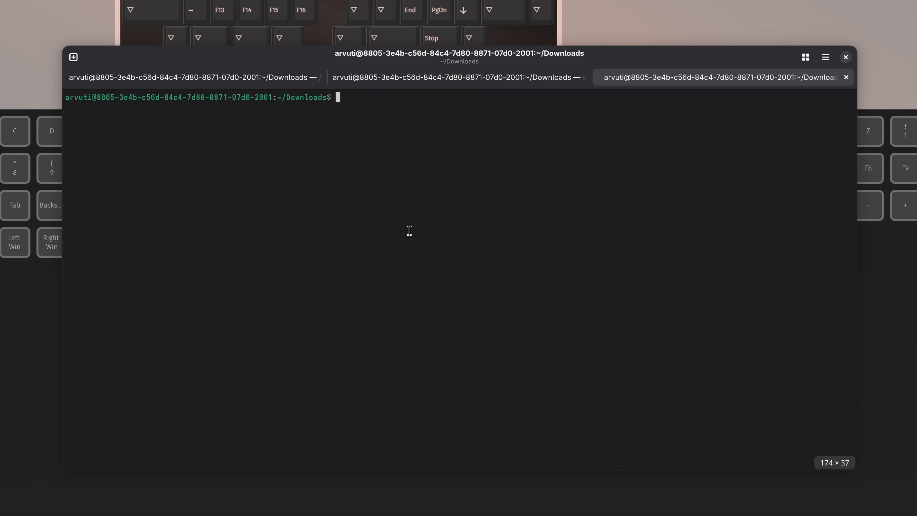
# Step: Enter 'sudo apt install' in the terminal to install Input Remapper
pyautogui.write('sudo apt install')
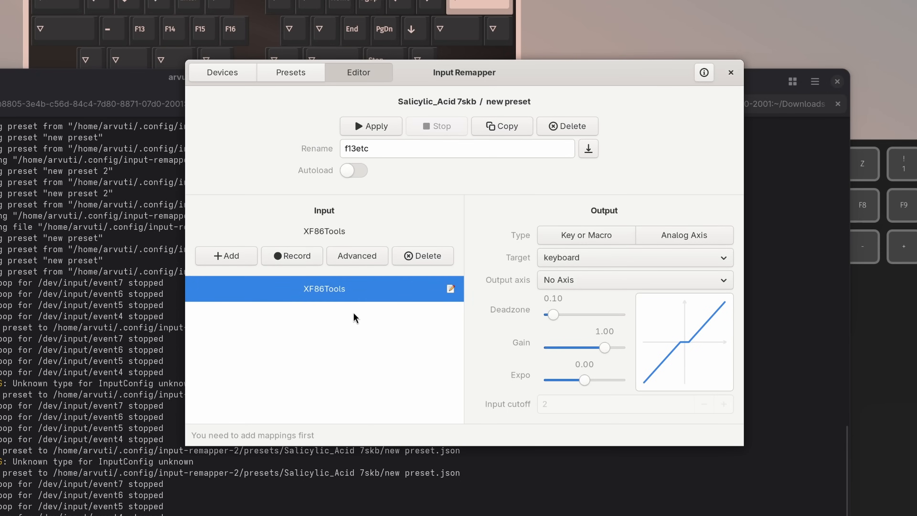
pyautogui.moveTo(333, 302)
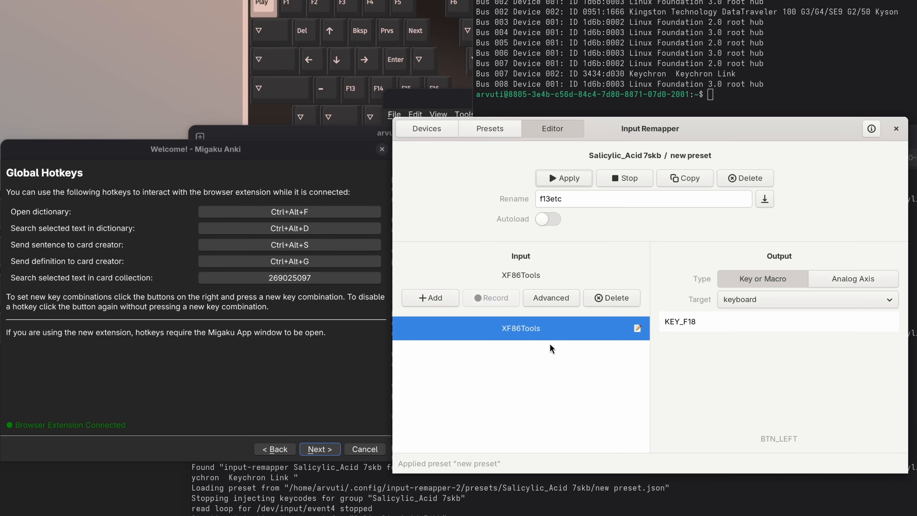
pyautogui.moveTo(301, 328)
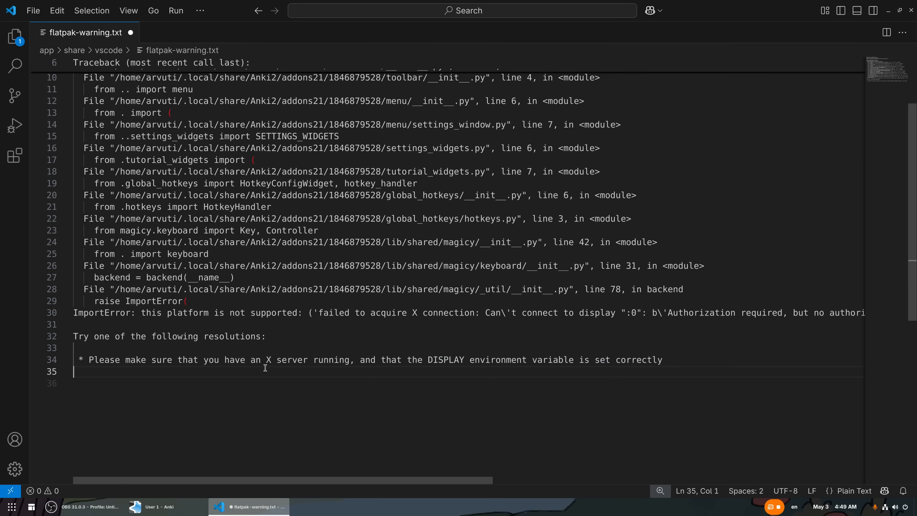
# Step: Bring the Anki deck list back to the front after reading the X-connection traceback
pyautogui.click(159, 506)
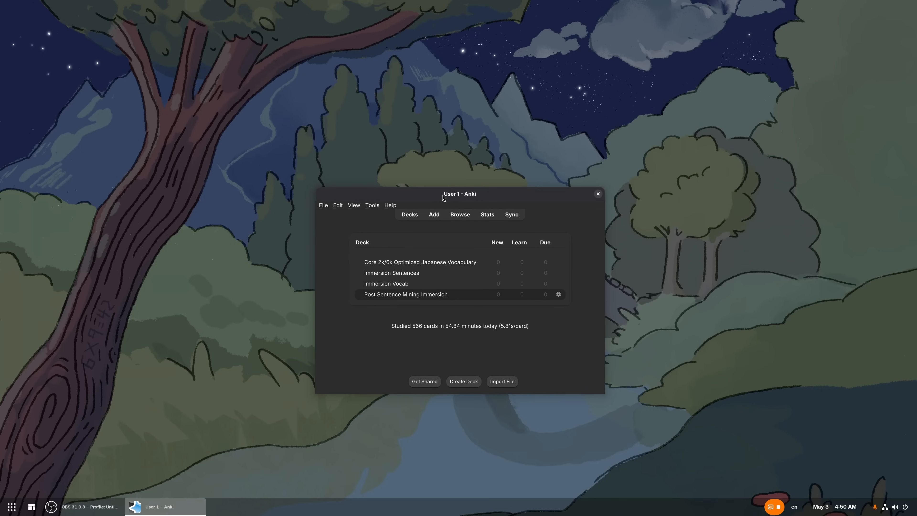
pyautogui.moveTo(429, 202)
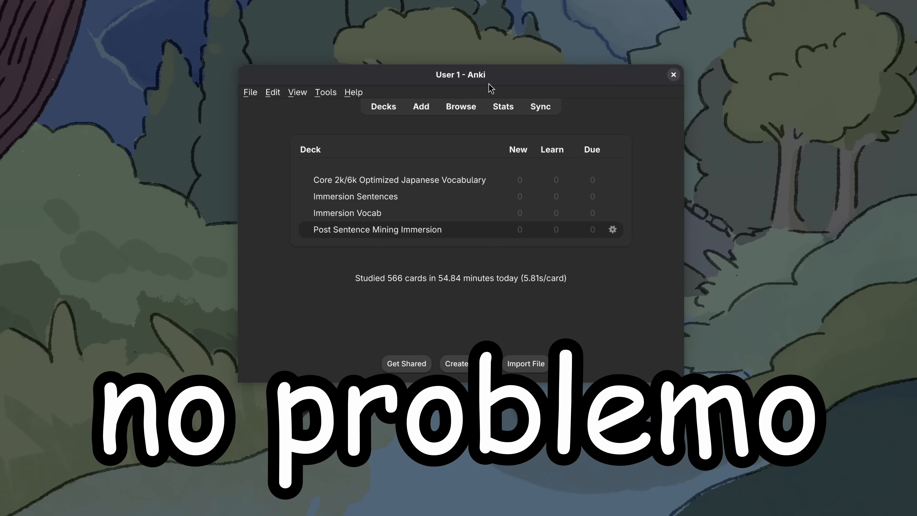
pyautogui.click(672, 74)
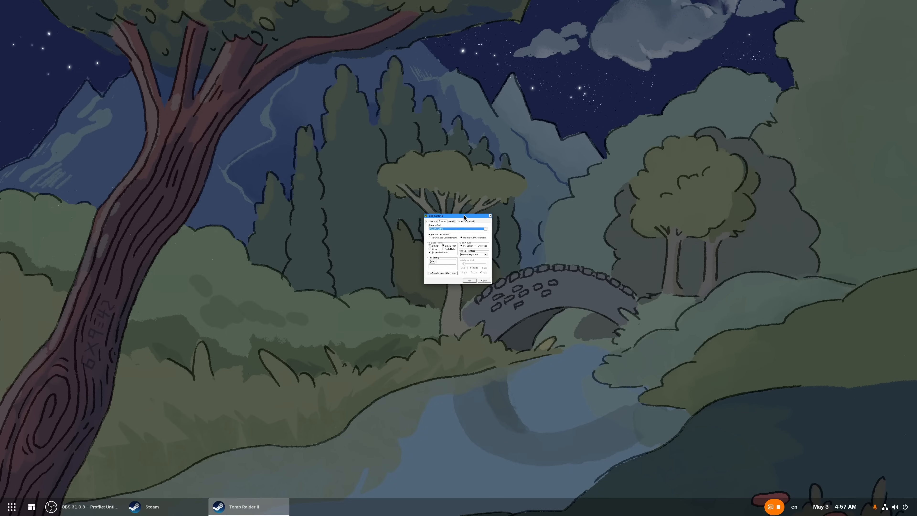
# Step: Confirm the Tomb Raider II setup dialog and launch the game from the taskbar
pyautogui.click(468, 280)
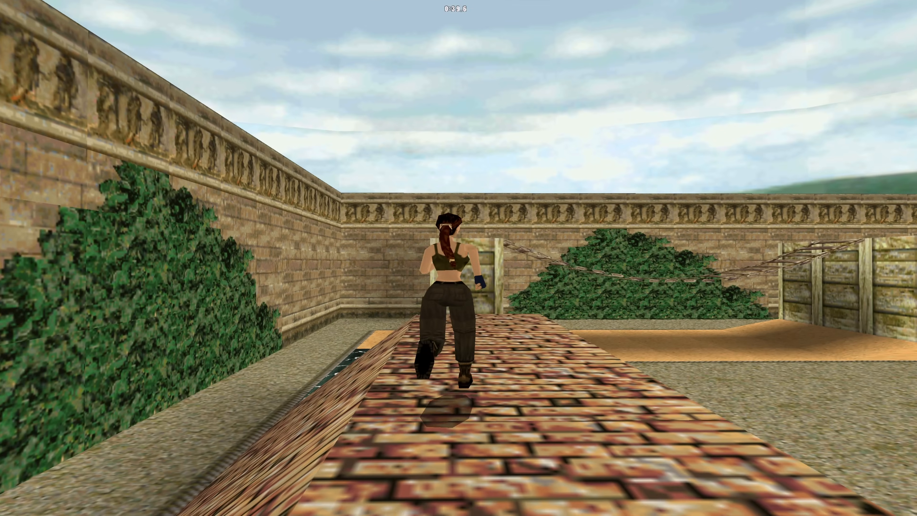
pyautogui.click(11, 506)
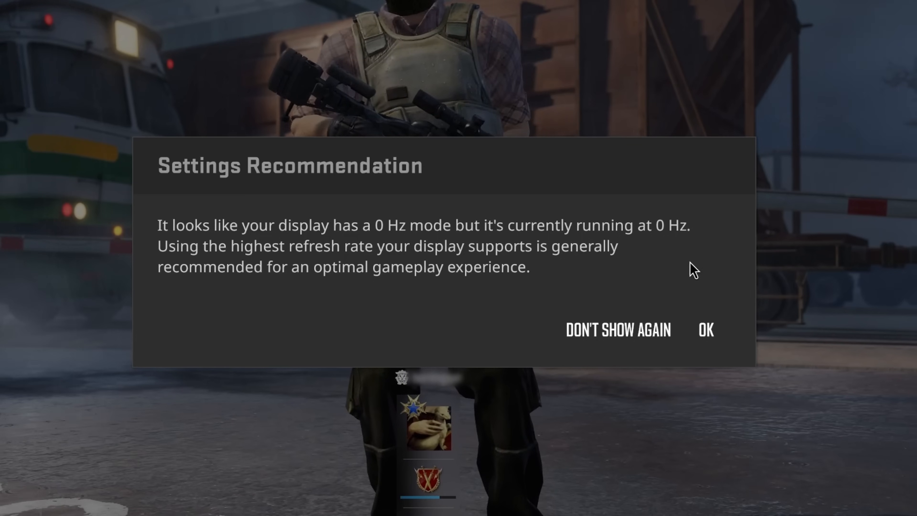
# Step: Dismiss the 0 Hz refresh-rate recommendation and add the '-fullscreen' launch option
pyautogui.click(704, 329)
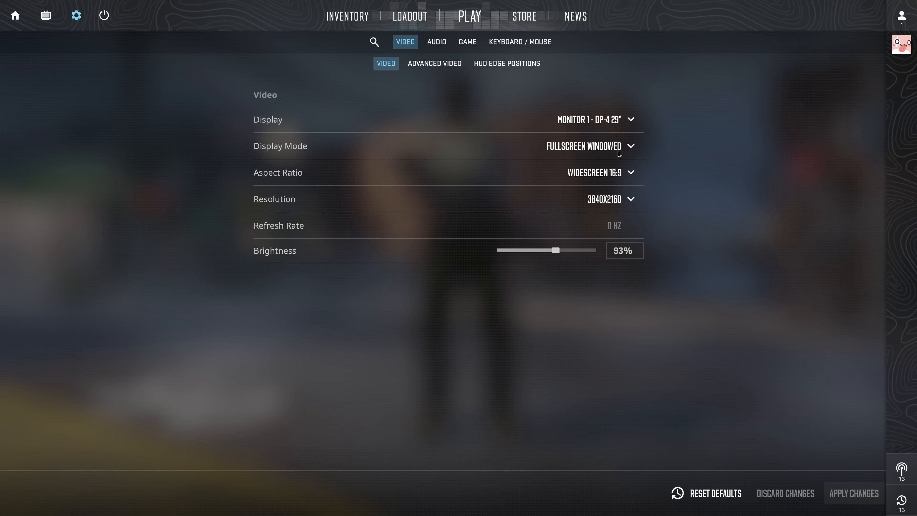
pyautogui.moveTo(436, 51)
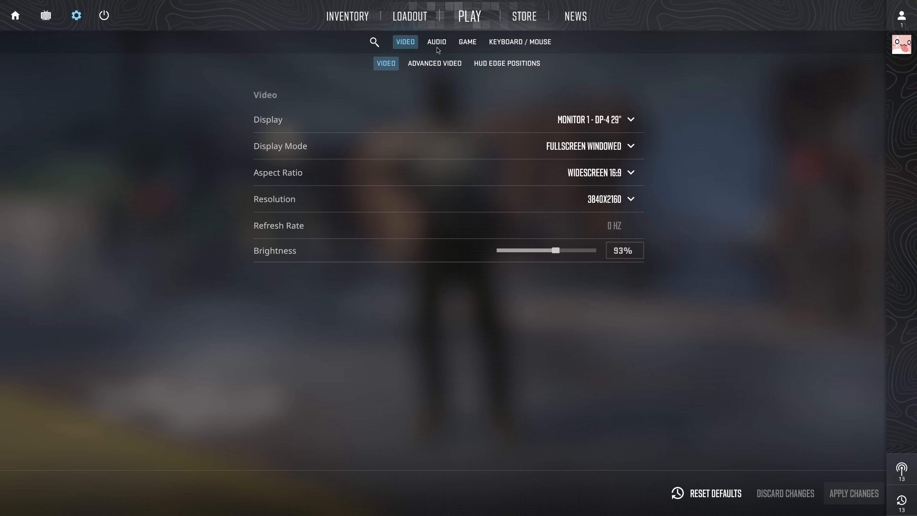
pyautogui.write('-fullscreen')
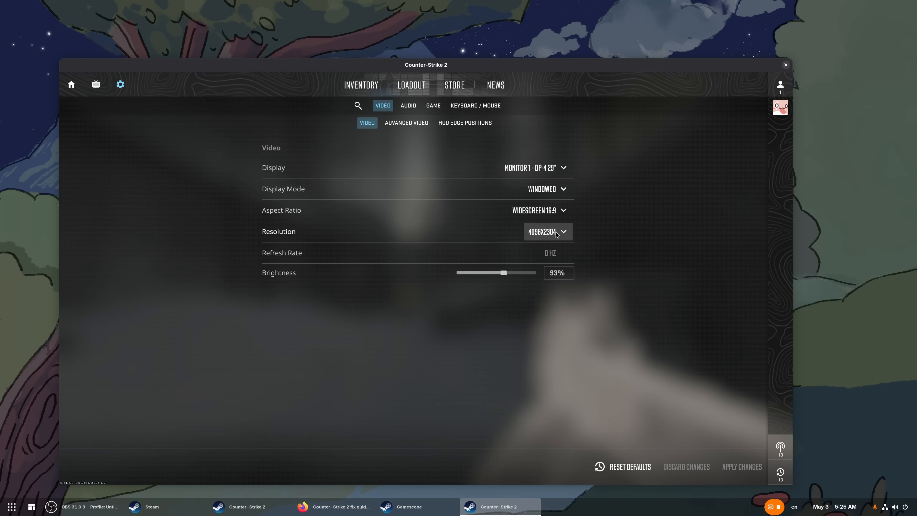
# Step: Set resolution to 5120x2880 and Display Mode to Fullscreen, then apply the video settings
pyautogui.click(547, 231)
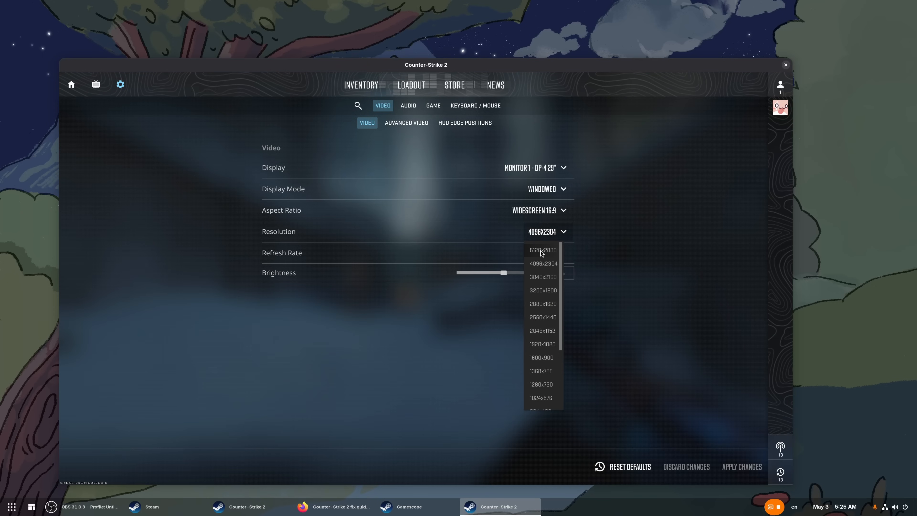
pyautogui.click(542, 250)
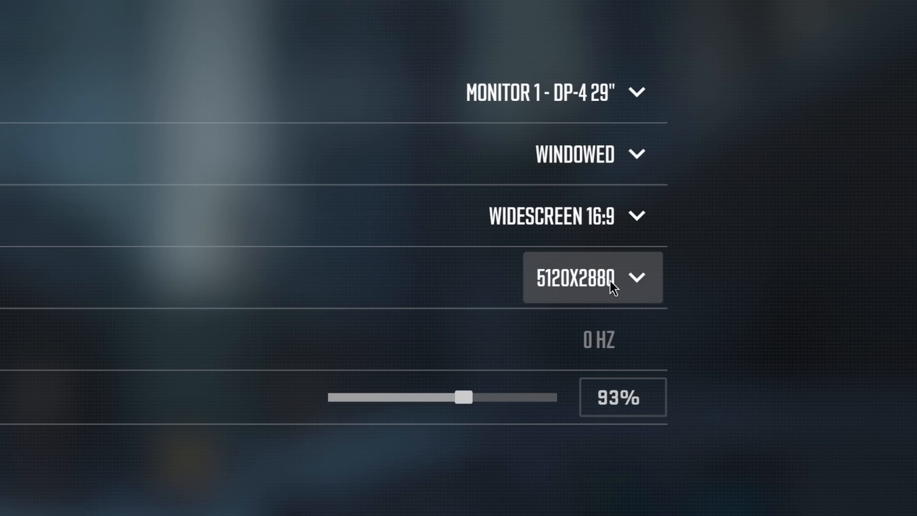
pyautogui.click(591, 153)
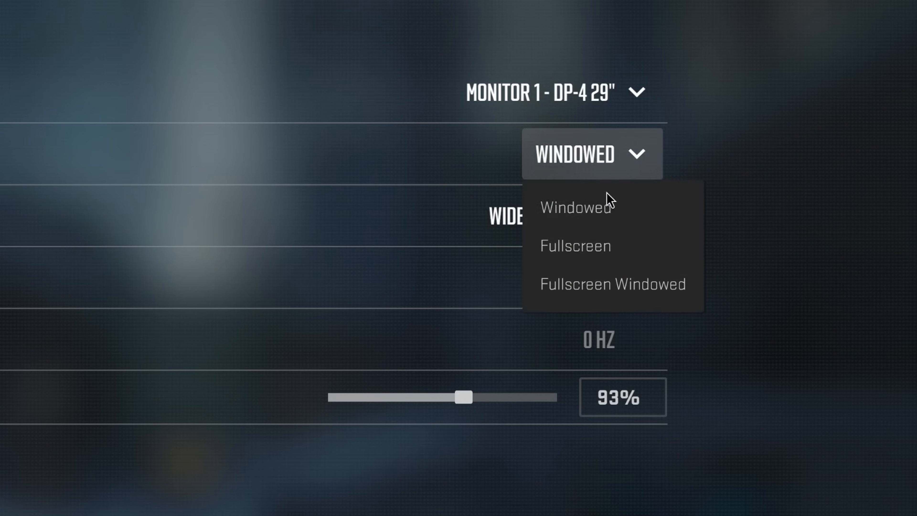
pyautogui.click(574, 245)
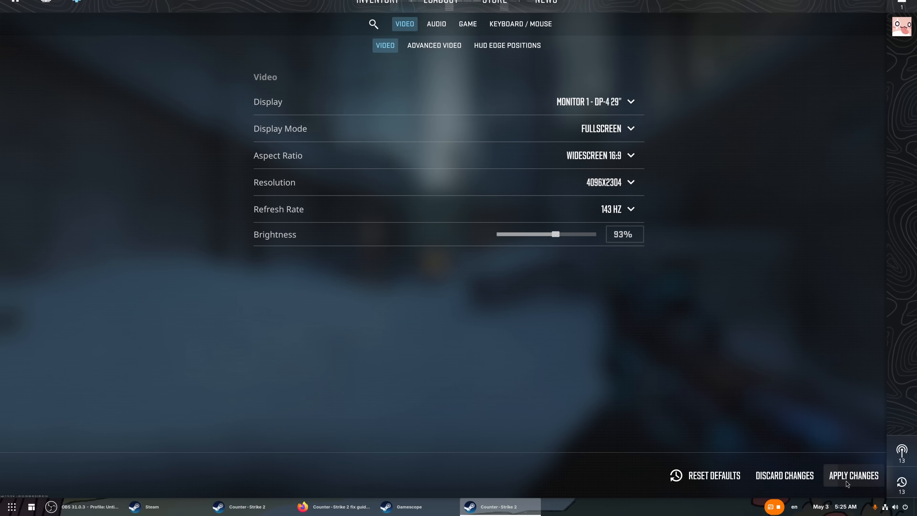
pyautogui.click(853, 475)
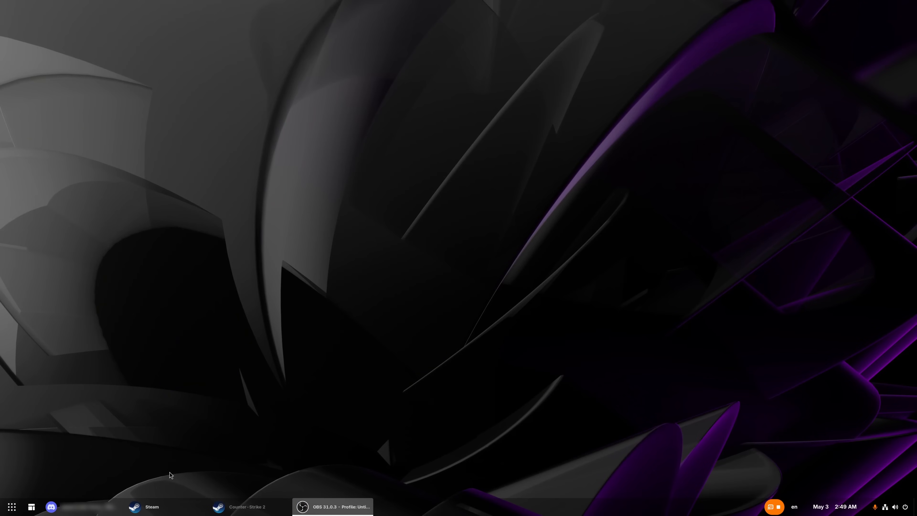
# Step: Launch the Calculator from the taskbar, then bring up the app grid
pyautogui.click(246, 506)
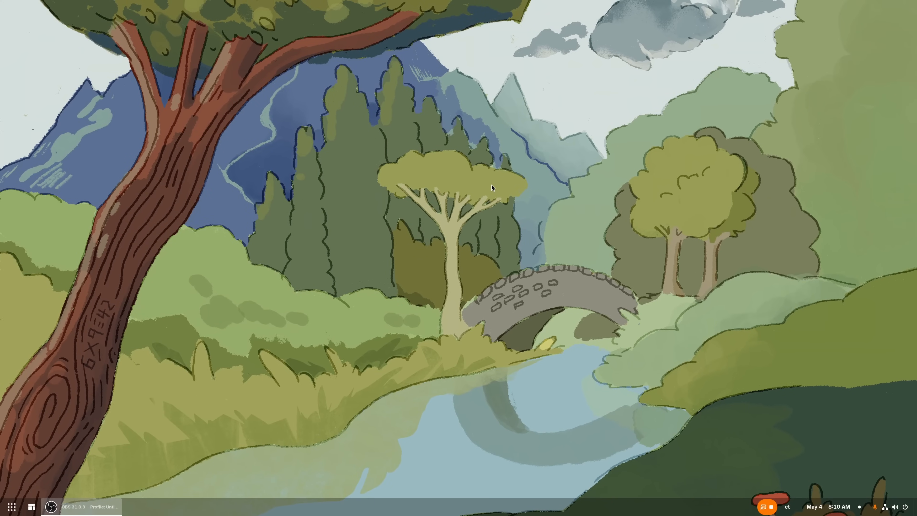
pyautogui.moveTo(422, 166)
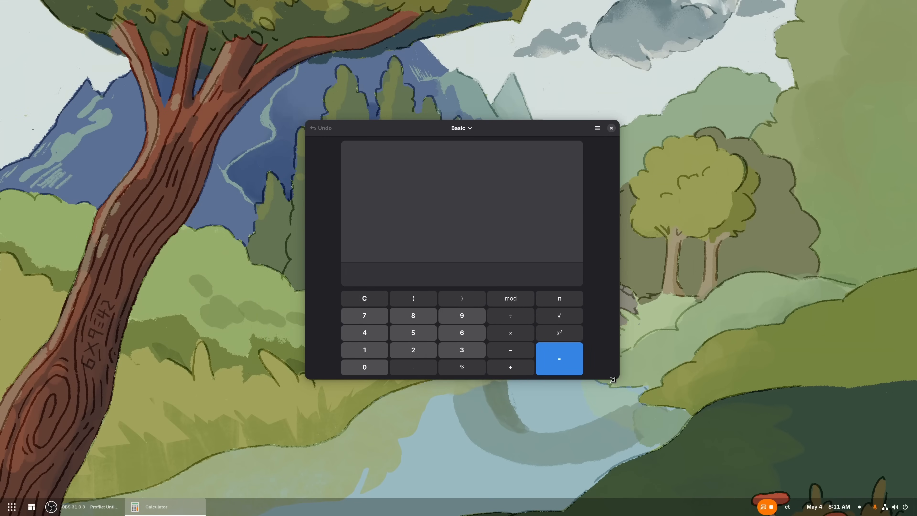
pyautogui.click(11, 506)
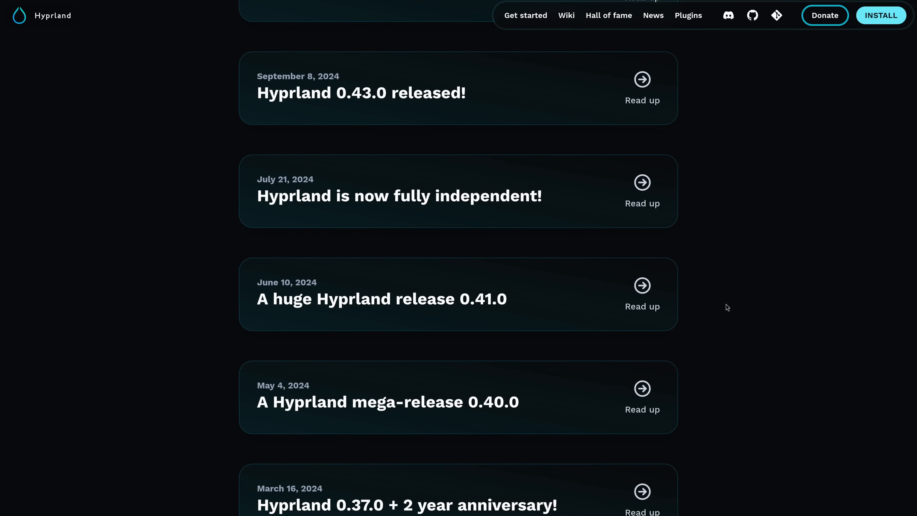
# Step: Highlight the Sync fixes sentence about NVIDIA lag and flicker fixes in the release post
pyautogui.scroll(3)
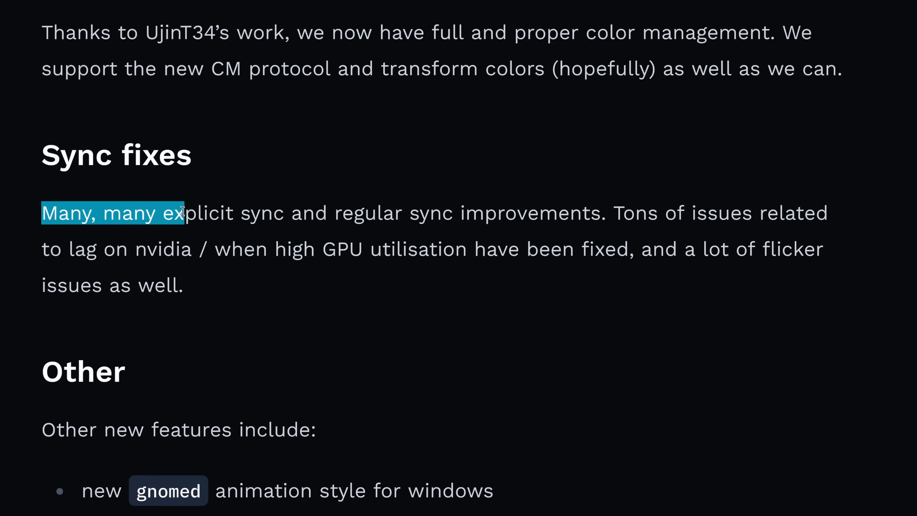
pyautogui.moveTo(183, 212); pyautogui.dragTo(608, 219)
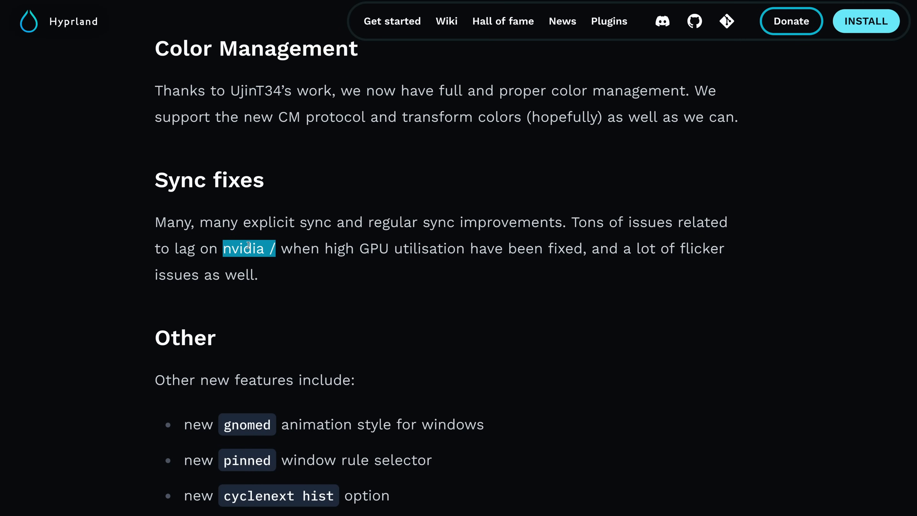
pyautogui.scroll(-3)
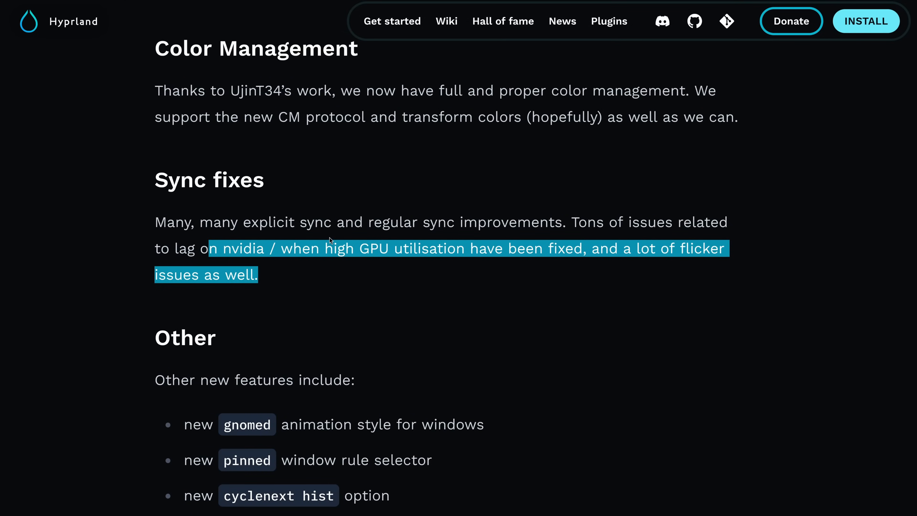
pyautogui.moveTo(524, 181)
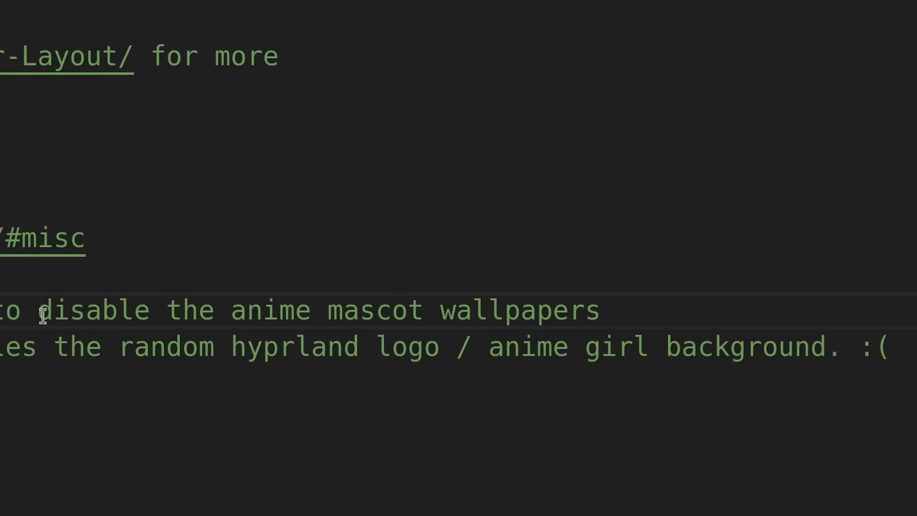
# Step: Highlight the anime mascot wallpaper comment in hyprland.conf, then enter the Documents folder in Files
pyautogui.moveTo(39, 310); pyautogui.dragTo(409, 310)
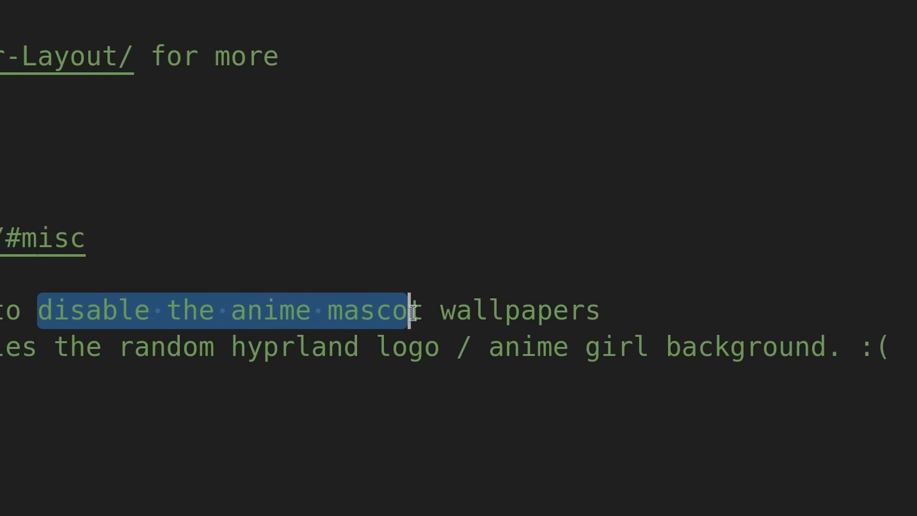
pyautogui.moveTo(409, 310); pyautogui.dragTo(696, 346)
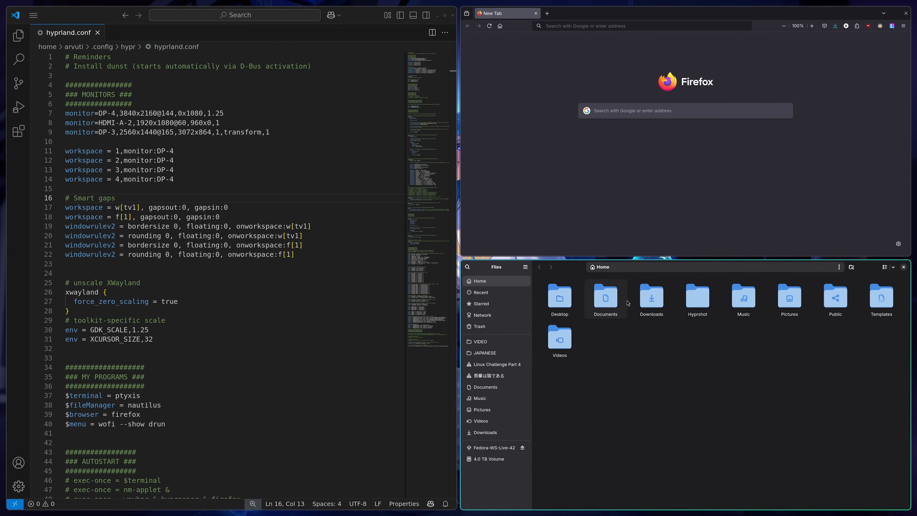
pyautogui.doubleClick(697, 297)
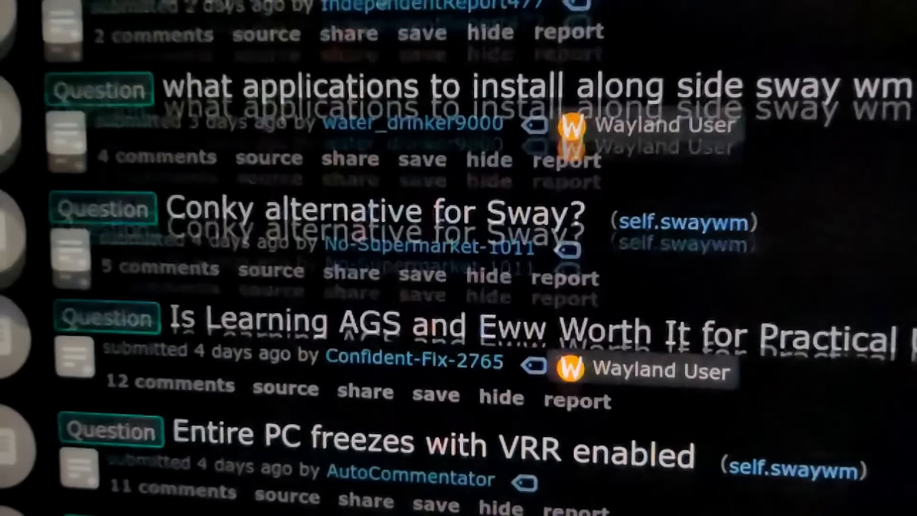
pyautogui.scroll(-3)
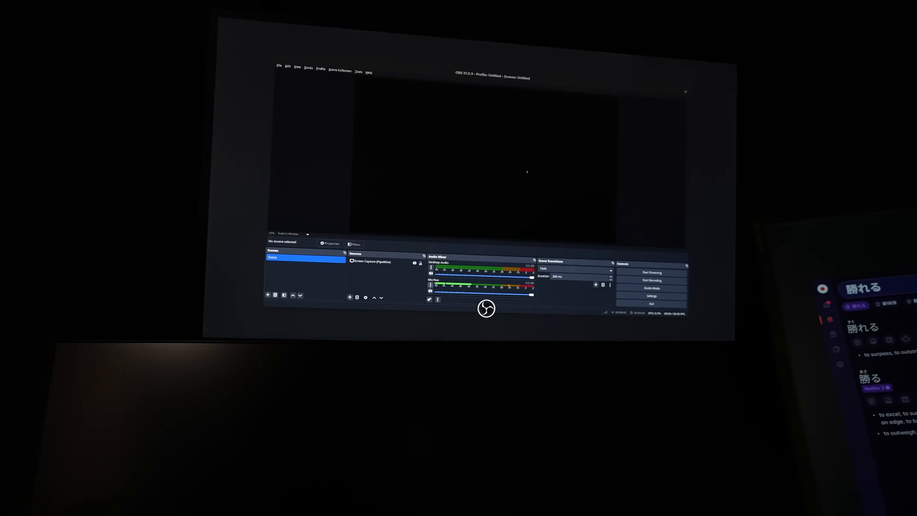
pyautogui.click(651, 280)
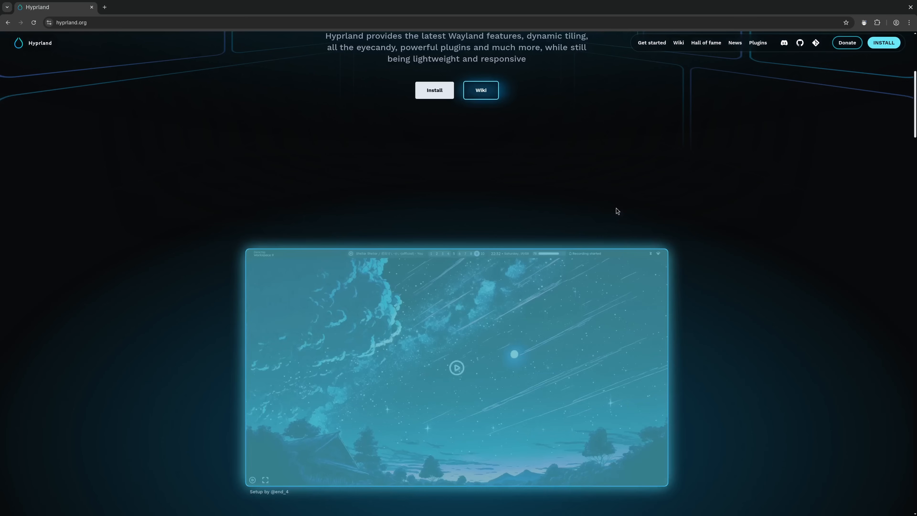
# Step: Scroll the chrome://flags results to the Preferred Ozone platform entry set to Wayland
pyautogui.scroll(-3)
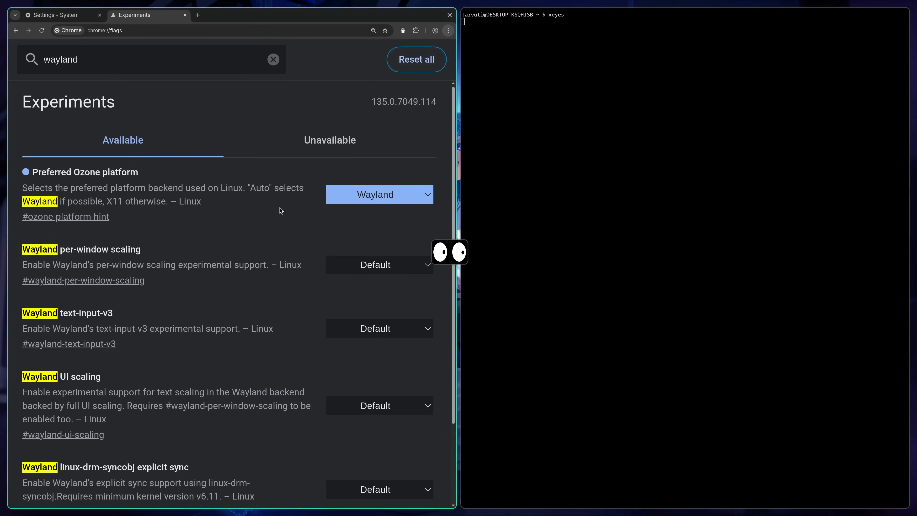
pyautogui.moveTo(302, 154)
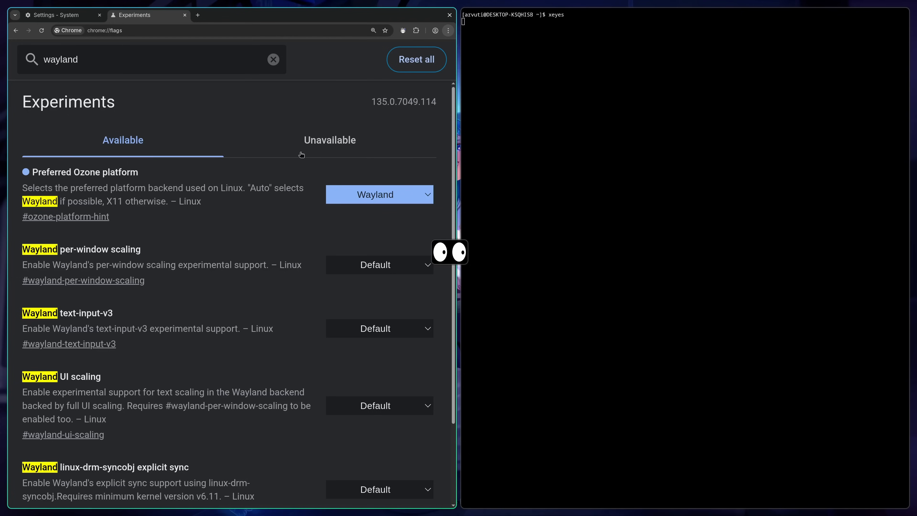
pyautogui.moveTo(422, 255)
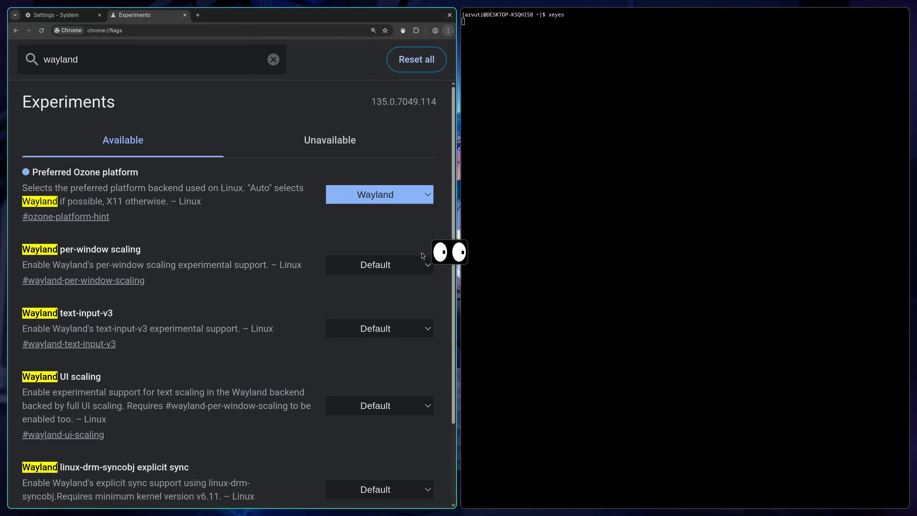